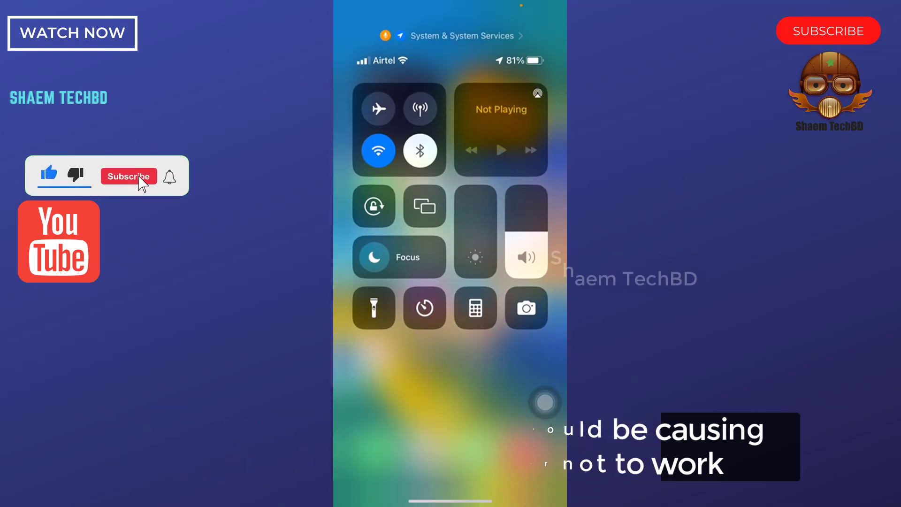
- Dismiss Control Center to get back to the iPhone home screen
{"action": "left_click", "coordinate": [128, 176]}
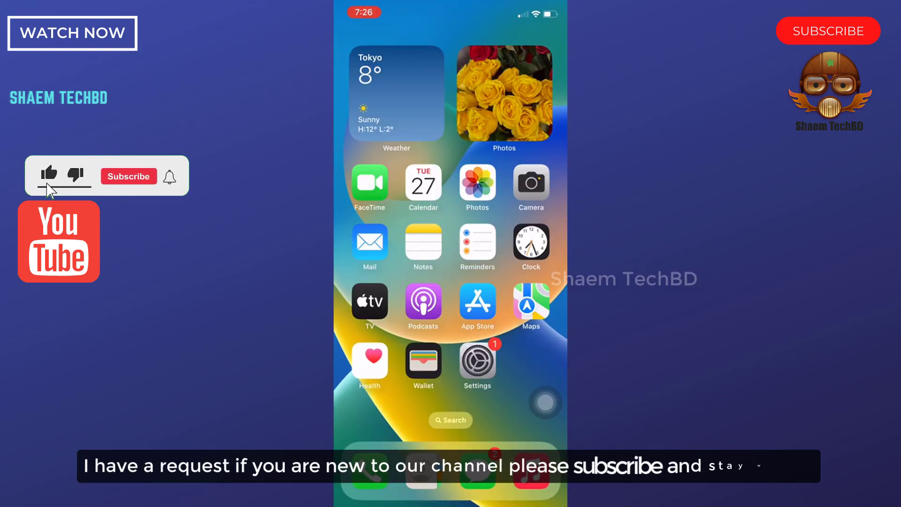
{"action": "left_click", "coordinate": [128, 176]}
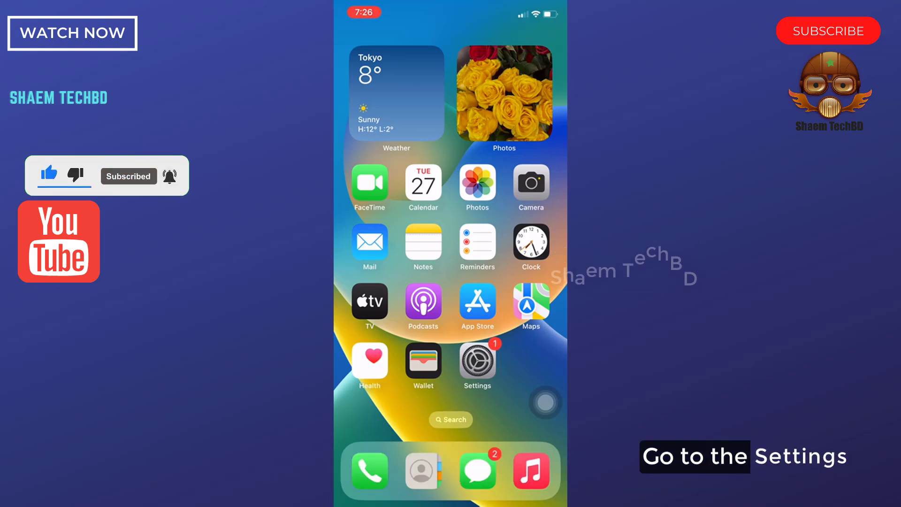
- Start the iOS 16.2 download from General > Software Update, then return home
{"action": "left_click", "coordinate": [477, 359]}
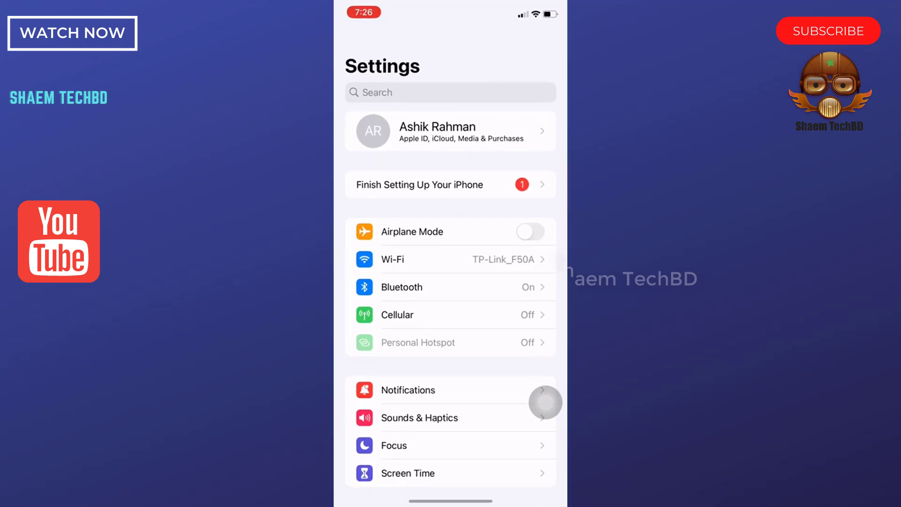
{"action": "scroll", "scroll_direction": "up", "scroll_amount": 3}
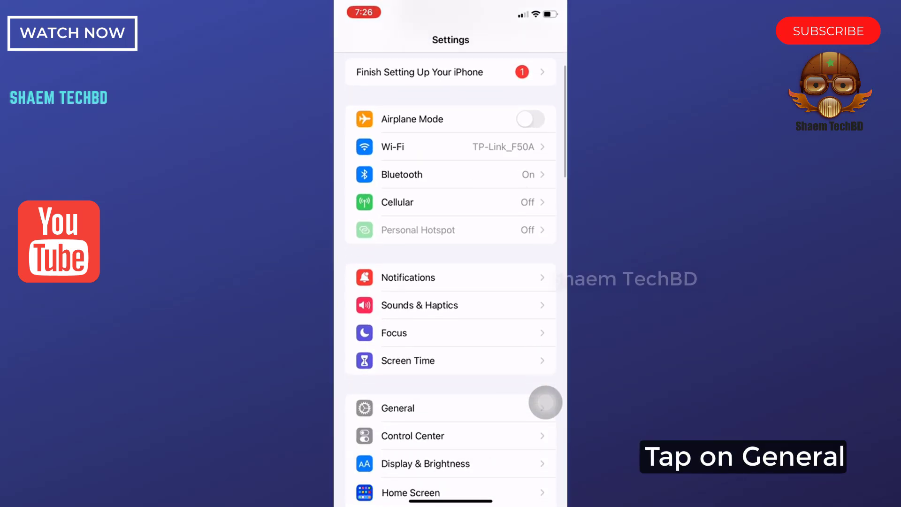
{"action": "left_click", "coordinate": [397, 408]}
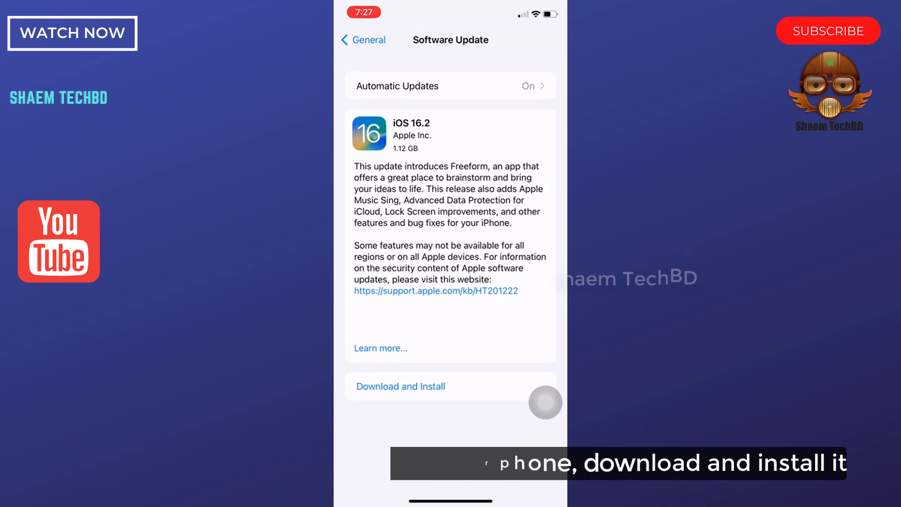
{"action": "left_click", "coordinate": [400, 385]}
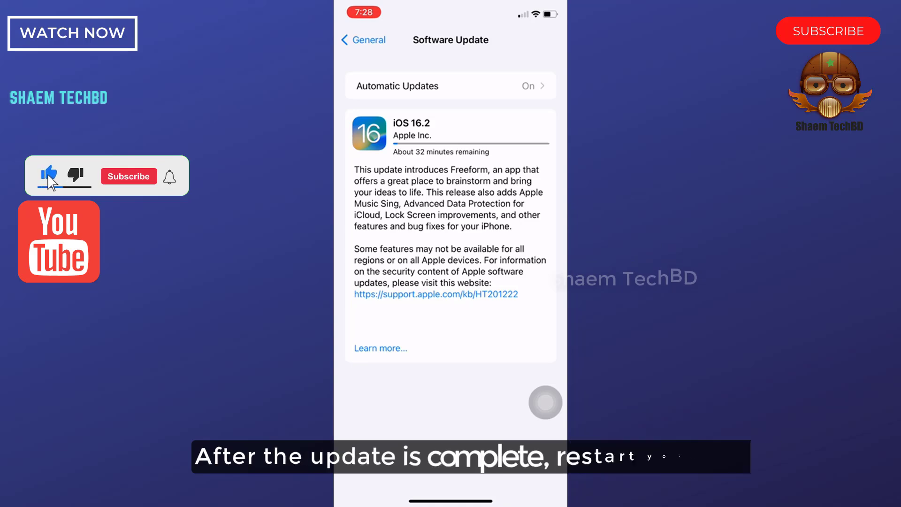
{"action": "left_click", "coordinate": [128, 176]}
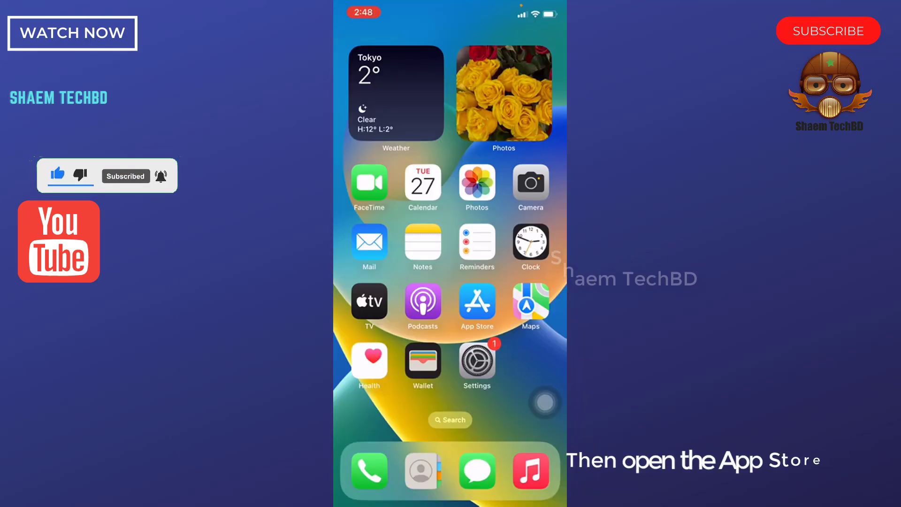
- Search the App Store for 'messenger' and confirm Messenger is already installed
{"action": "left_click", "coordinate": [477, 301]}
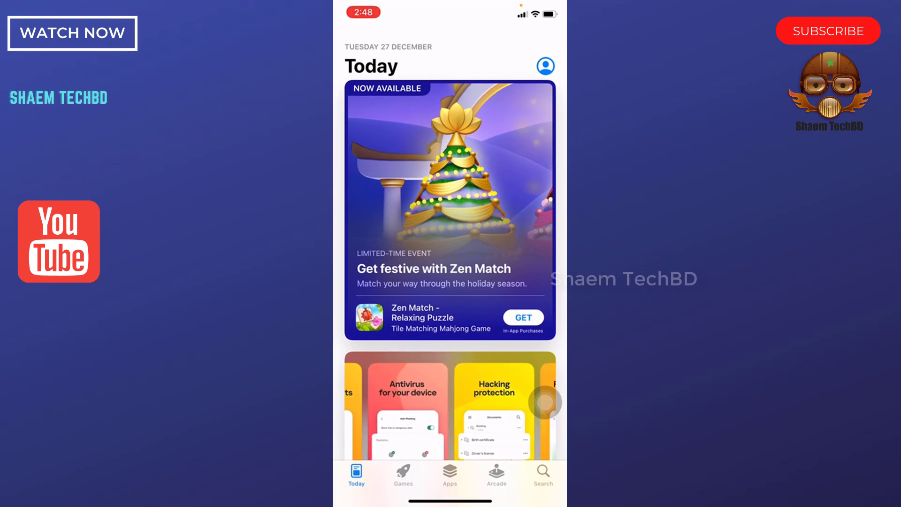
{"action": "left_click", "coordinate": [542, 477]}
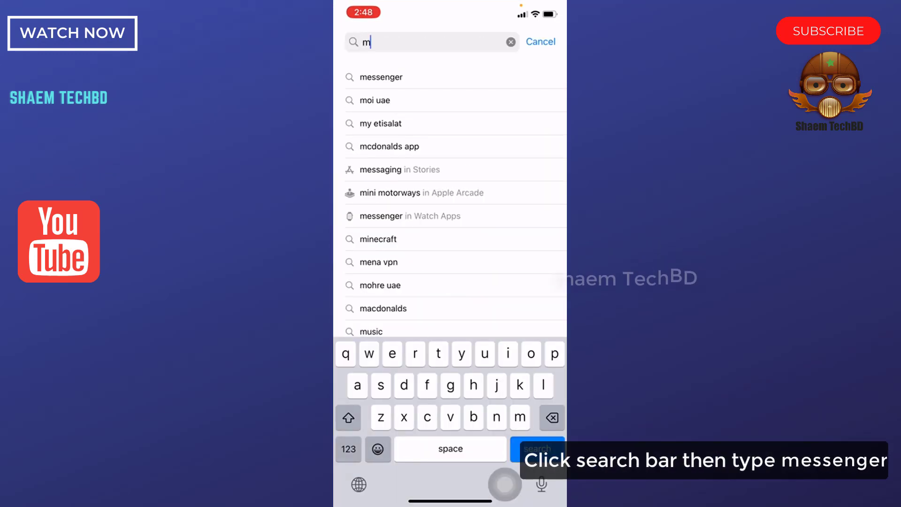
{"action": "type", "text": "essenger"}
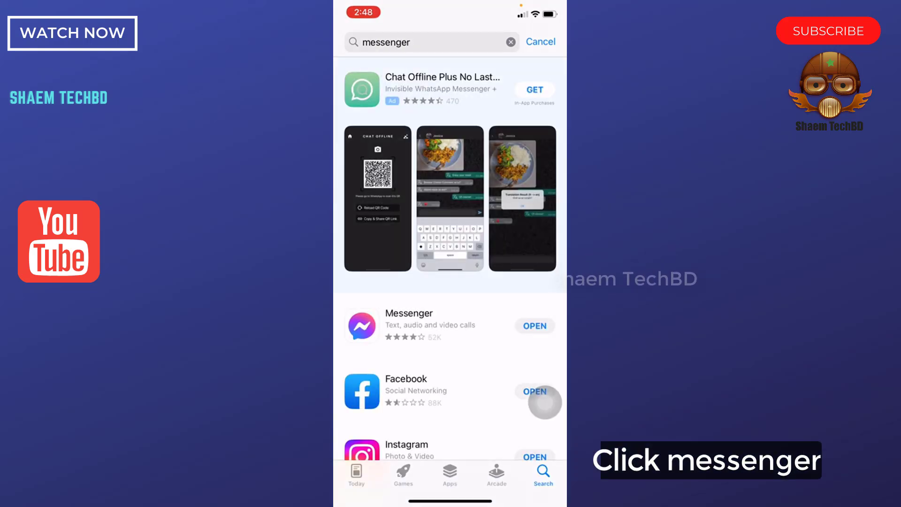
{"action": "left_click", "coordinate": [409, 325]}
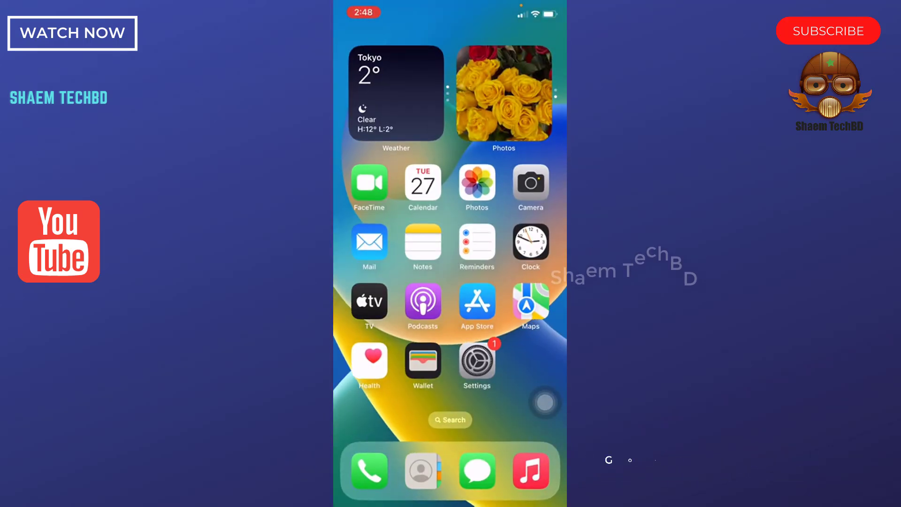
- Open Messenger's page under General > iPhone Storage, showing its 92.6 MB size
{"action": "left_click", "coordinate": [477, 359]}
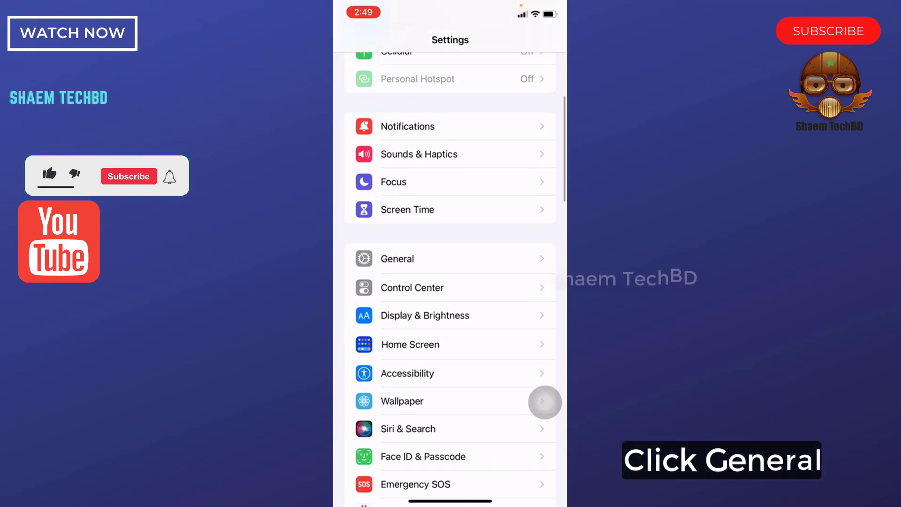
{"action": "left_click", "coordinate": [396, 258]}
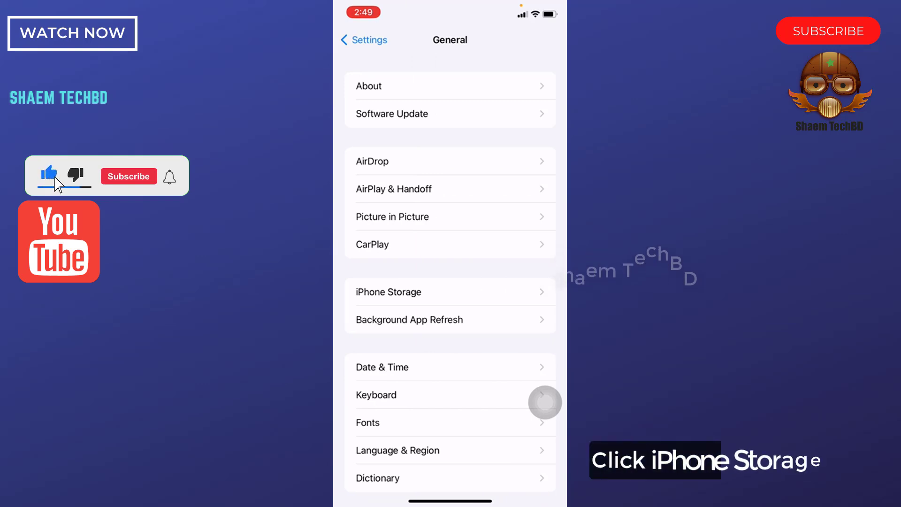
{"action": "left_click", "coordinate": [451, 292]}
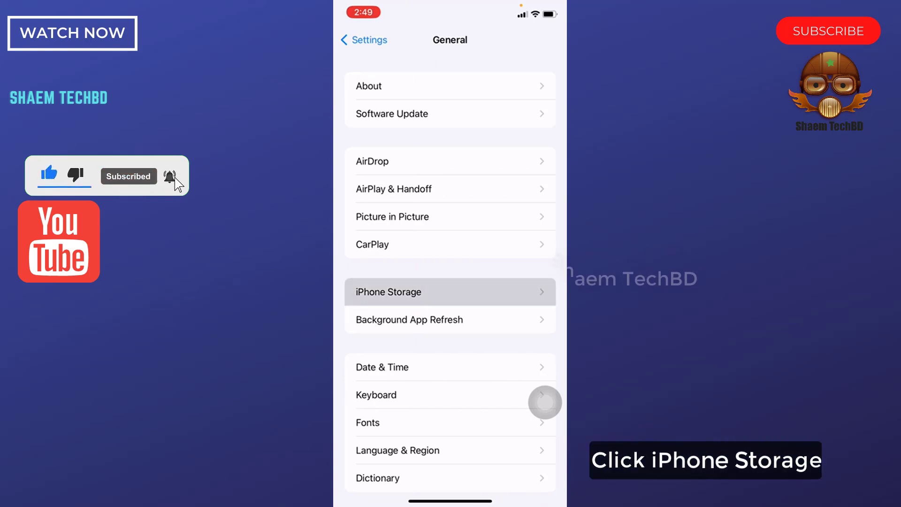
{"action": "left_click", "coordinate": [450, 292]}
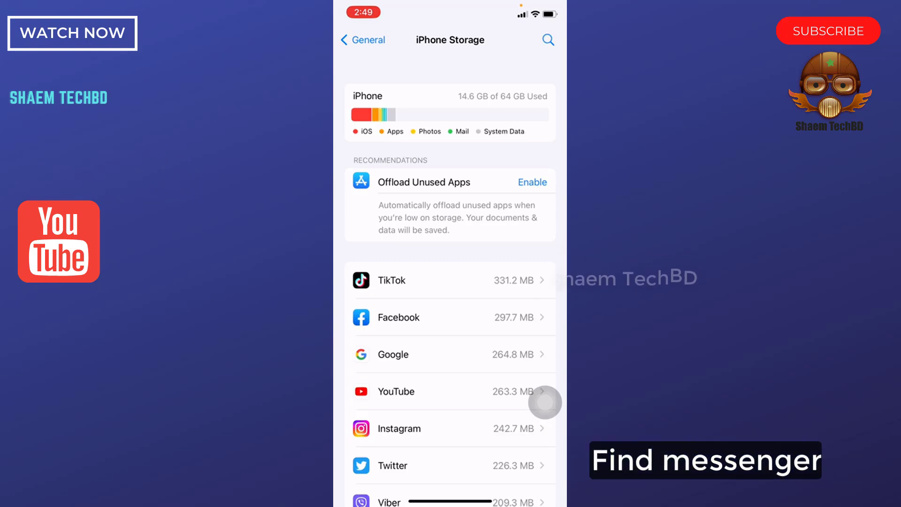
{"action": "scroll", "scroll_direction": "down", "scroll_amount": 3}
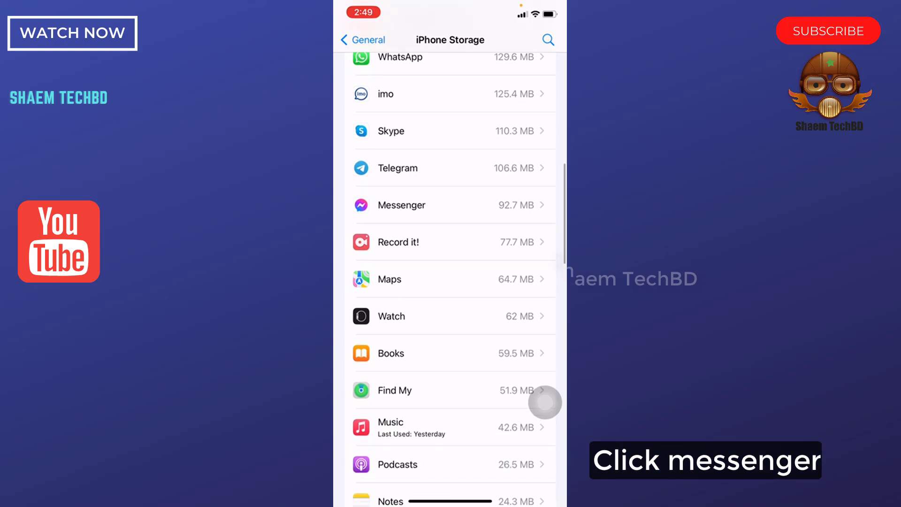
{"action": "left_click", "coordinate": [401, 205]}
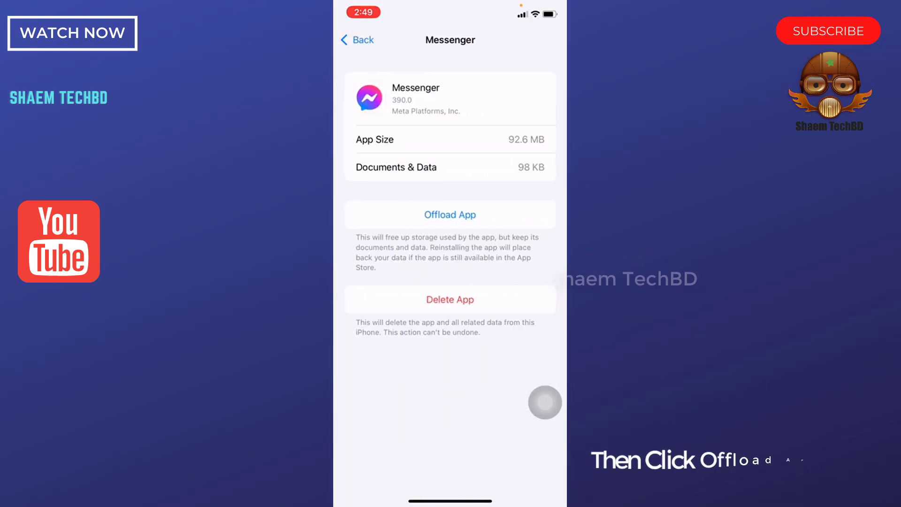
- Offload Messenger with confirmation, then reinstall it, restoring version 390.0 at 92.6 MB
{"action": "left_click", "coordinate": [450, 214]}
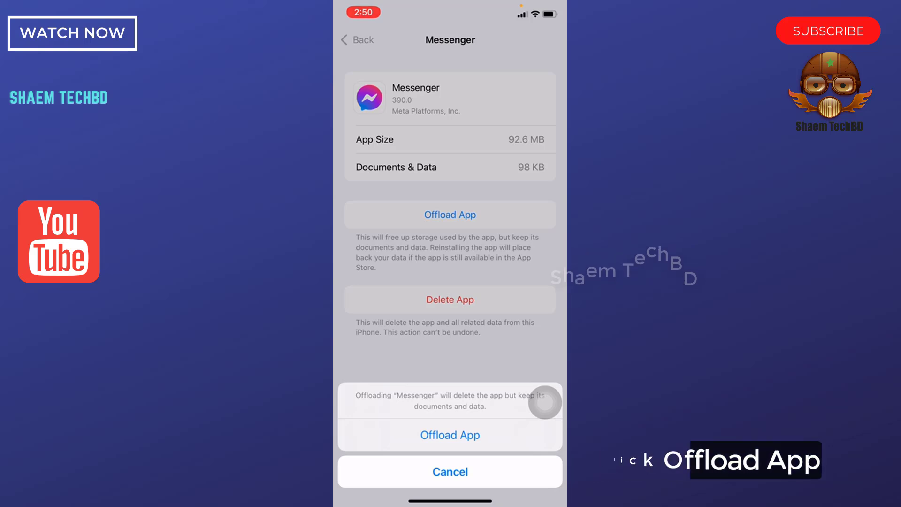
{"action": "left_click", "coordinate": [450, 434]}
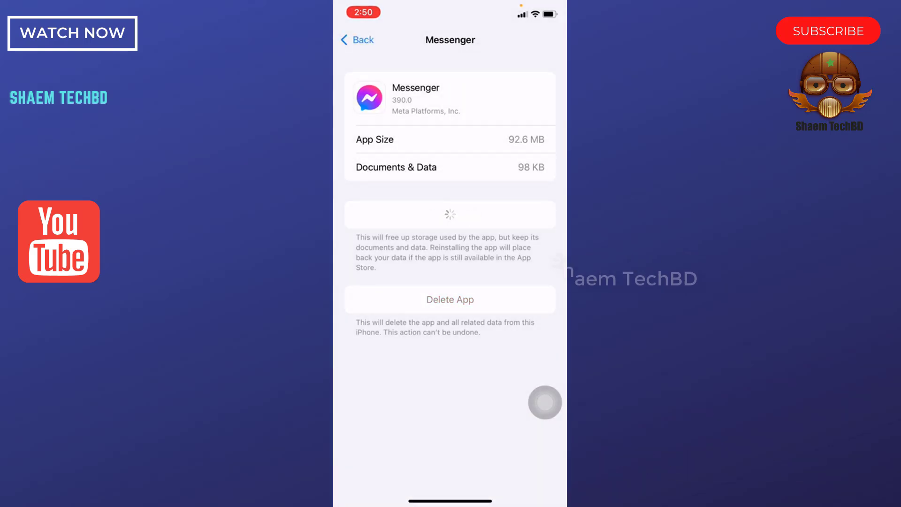
{"action": "left_click", "coordinate": [450, 214]}
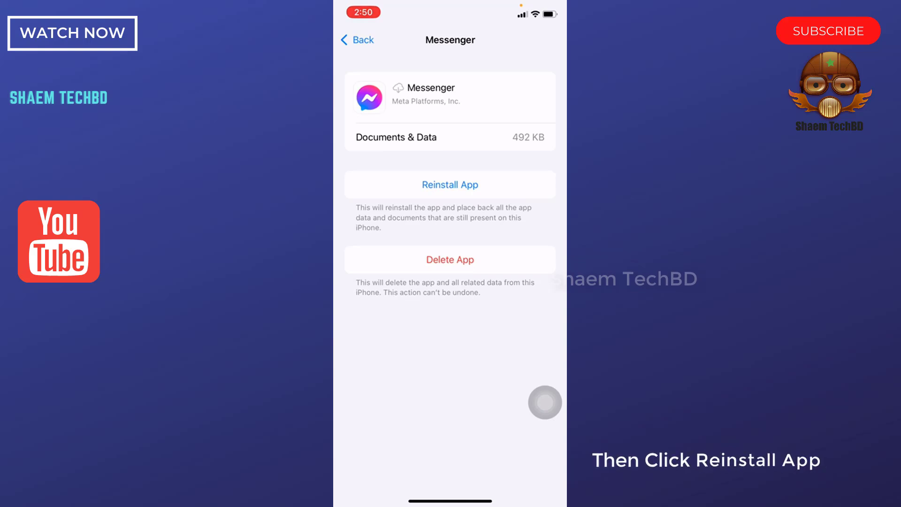
{"action": "left_click", "coordinate": [450, 185]}
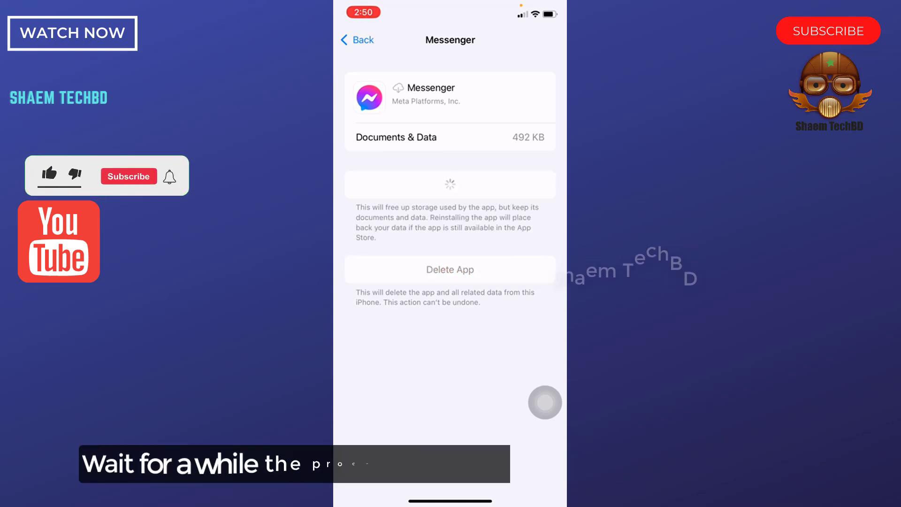
{"action": "left_click", "coordinate": [50, 173]}
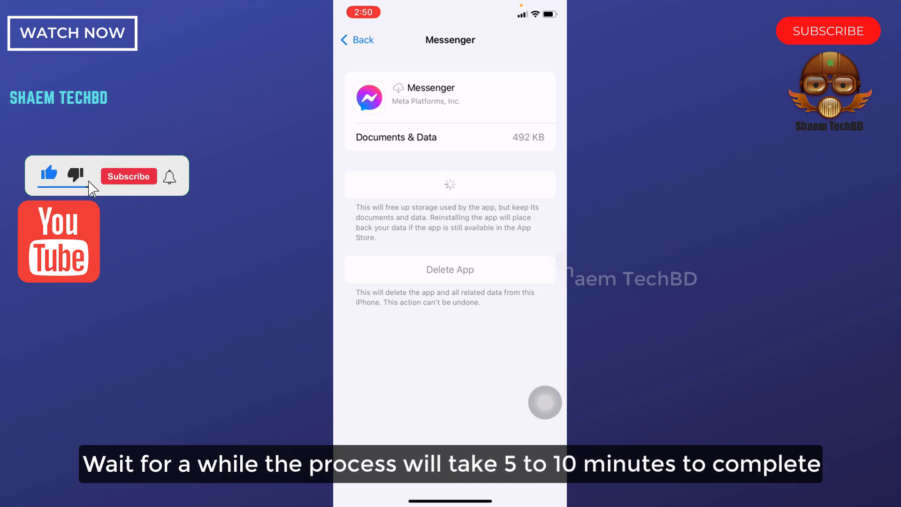
{"action": "left_click", "coordinate": [128, 176]}
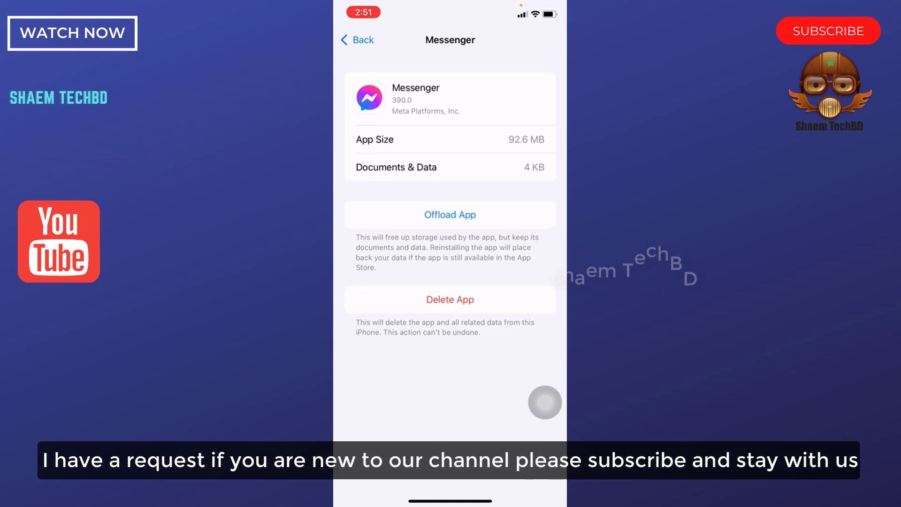
- Back out through iPhone Storage and General to the top-level Settings list
{"action": "left_click", "coordinate": [356, 39]}
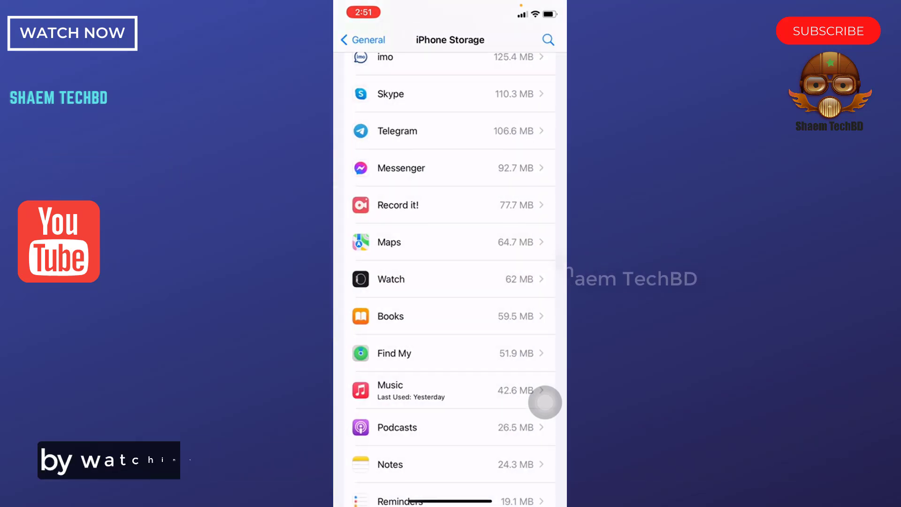
{"action": "left_click", "coordinate": [362, 39]}
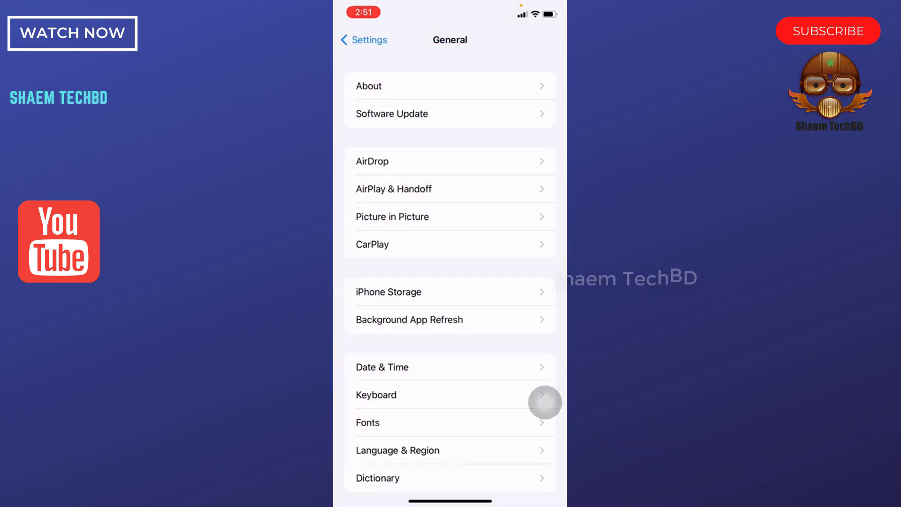
{"action": "left_click", "coordinate": [363, 40]}
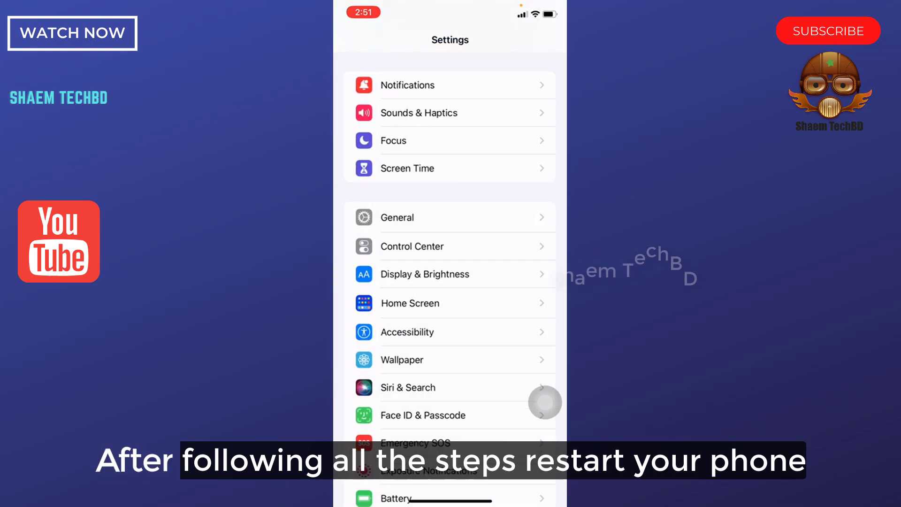